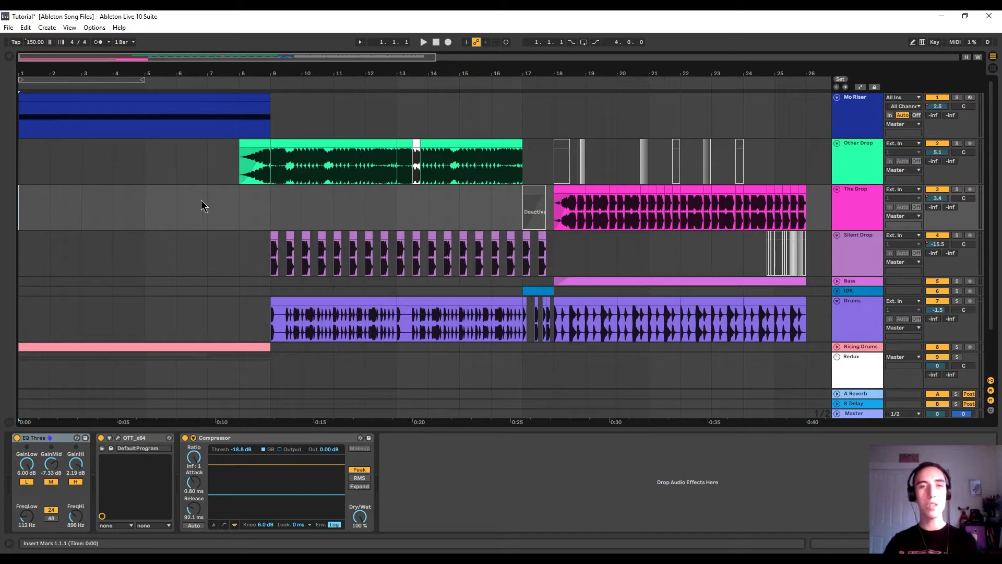
Slice the final beat before bar 9 on glitch tracks 10–12 into alternating stutters
{"action": "left_click", "coordinate": [422, 41]}
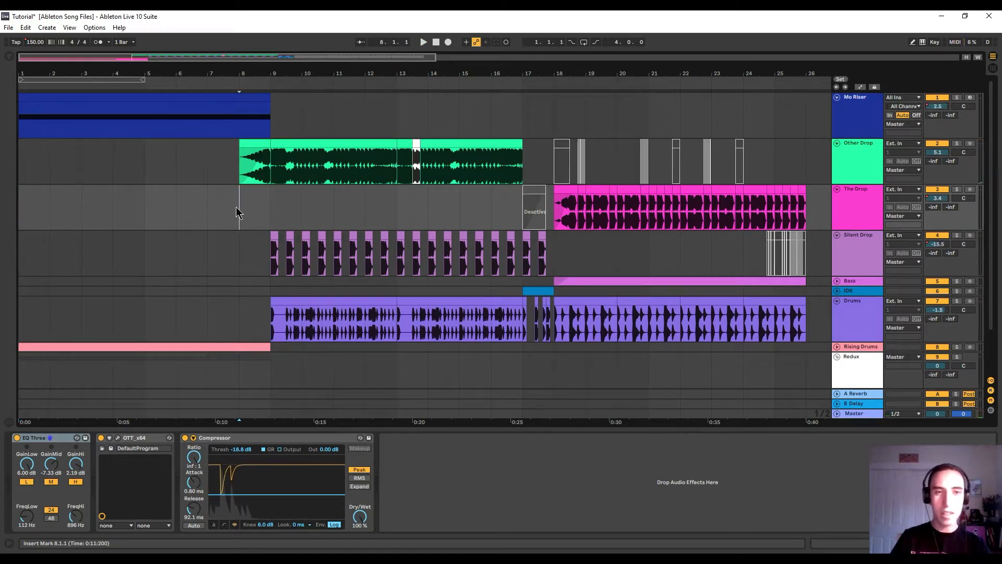
{"action": "left_click", "coordinate": [423, 42]}
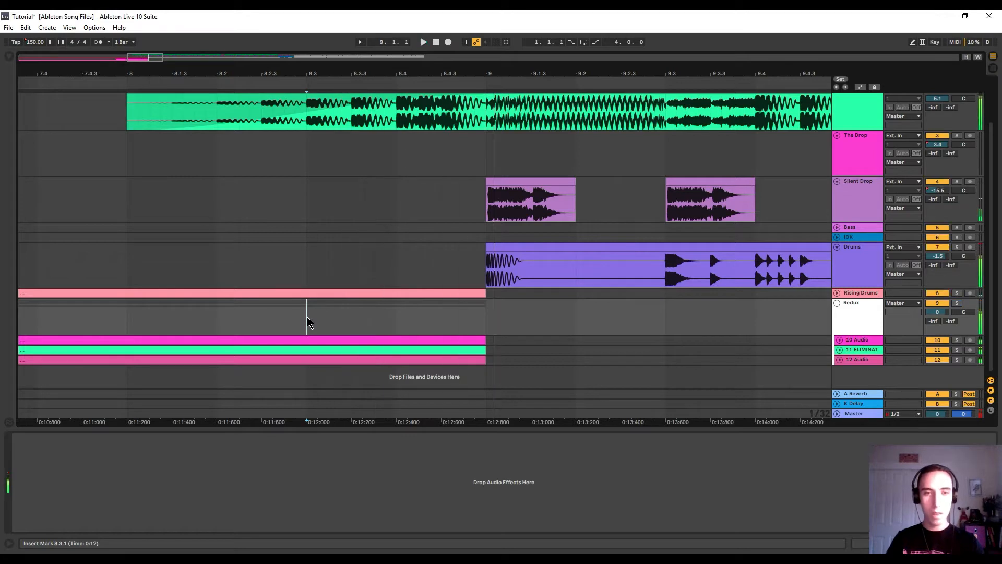
{"action": "left_click_drag", "start_coordinate": [307, 319], "coordinate": [326, 320]}
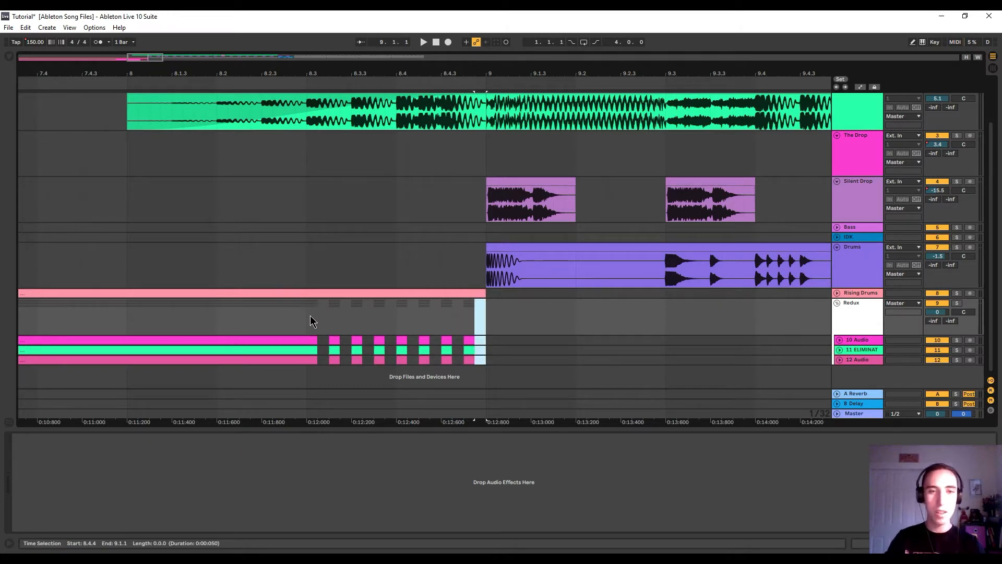
{"action": "left_click", "coordinate": [307, 304]}
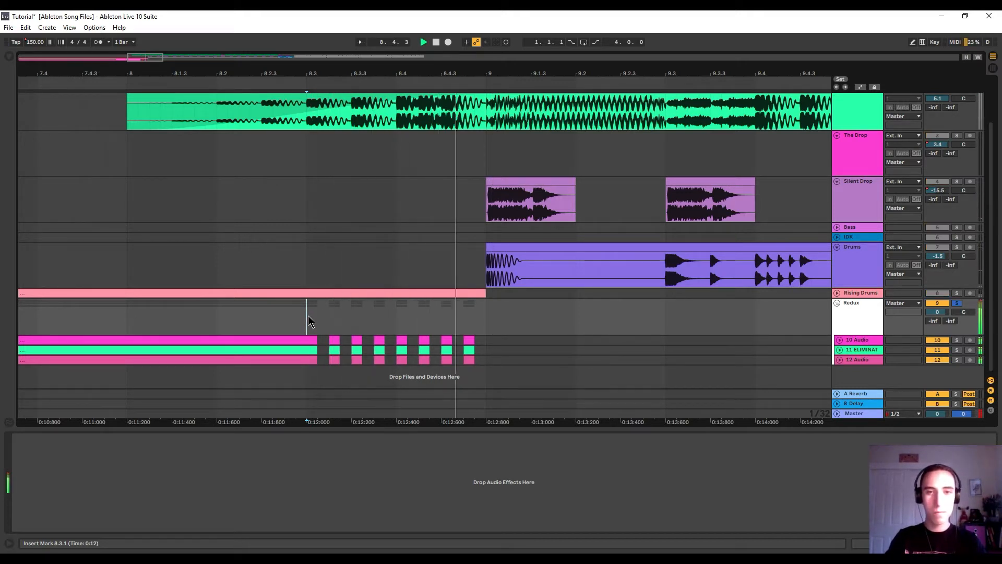
Add Redux to the Redux track and draw Downsample automation starting at bar 8.3
{"action": "left_click", "coordinate": [435, 42]}
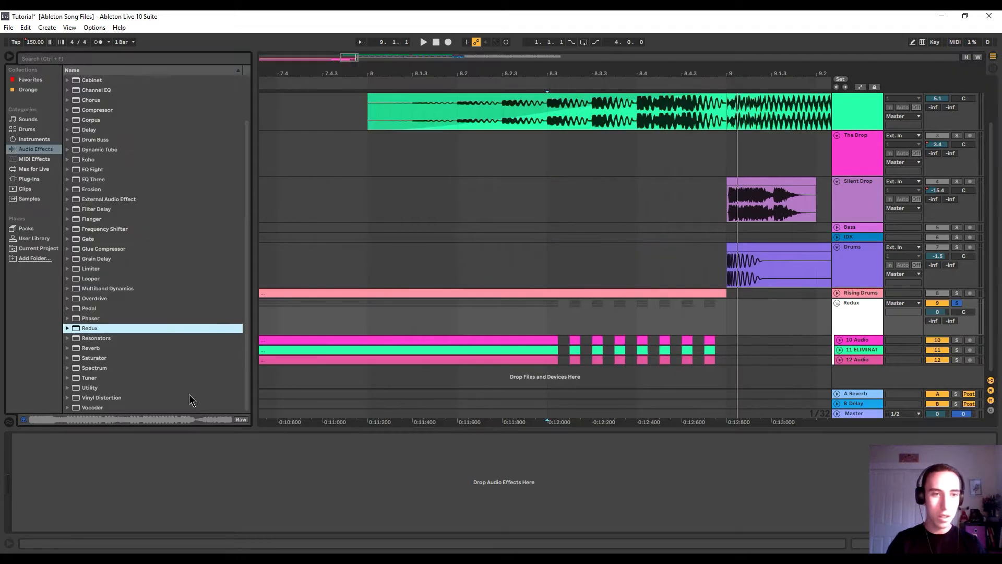
{"action": "mouse_move", "coordinate": [331, 323]}
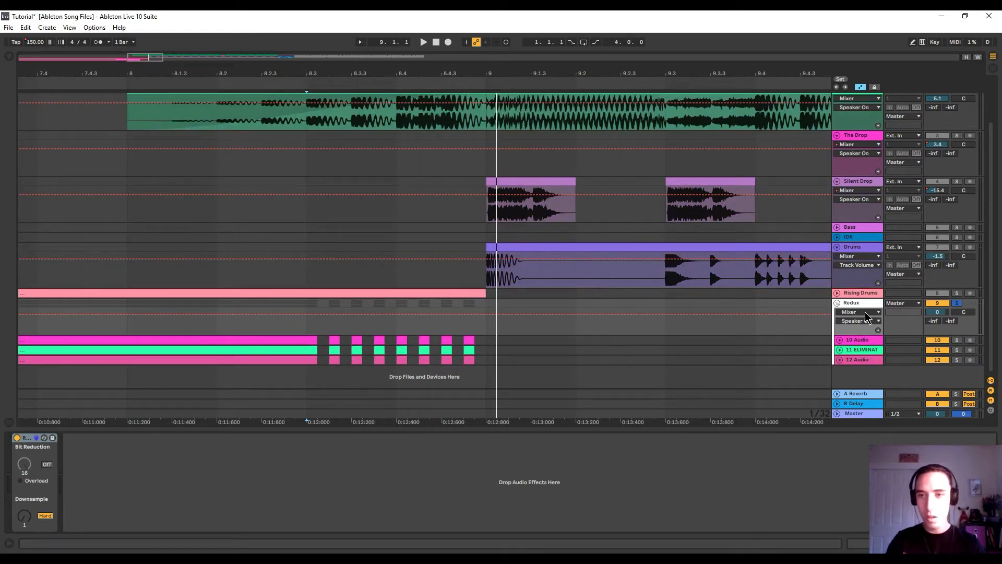
{"action": "left_click", "coordinate": [859, 312]}
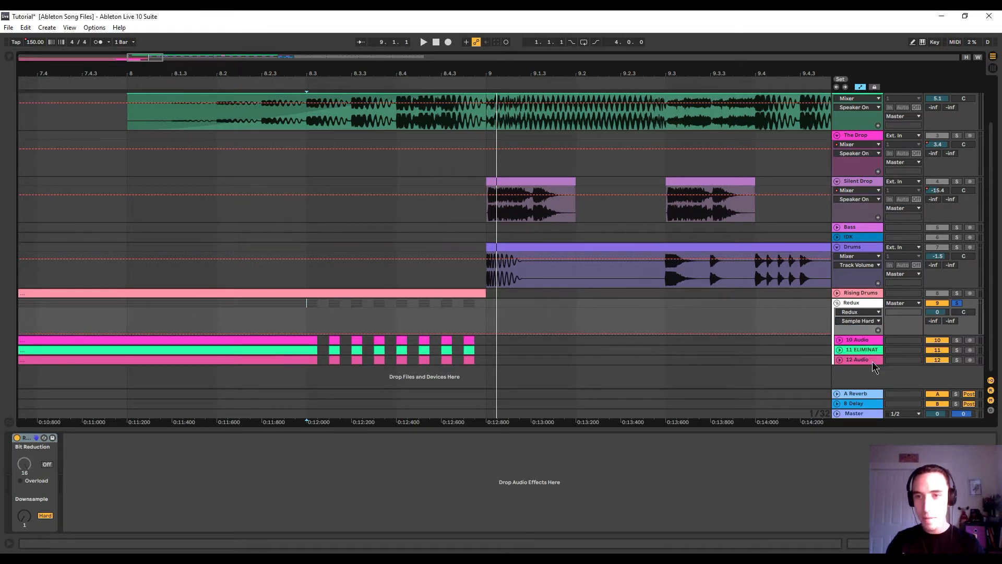
{"action": "left_click", "coordinate": [310, 336]}
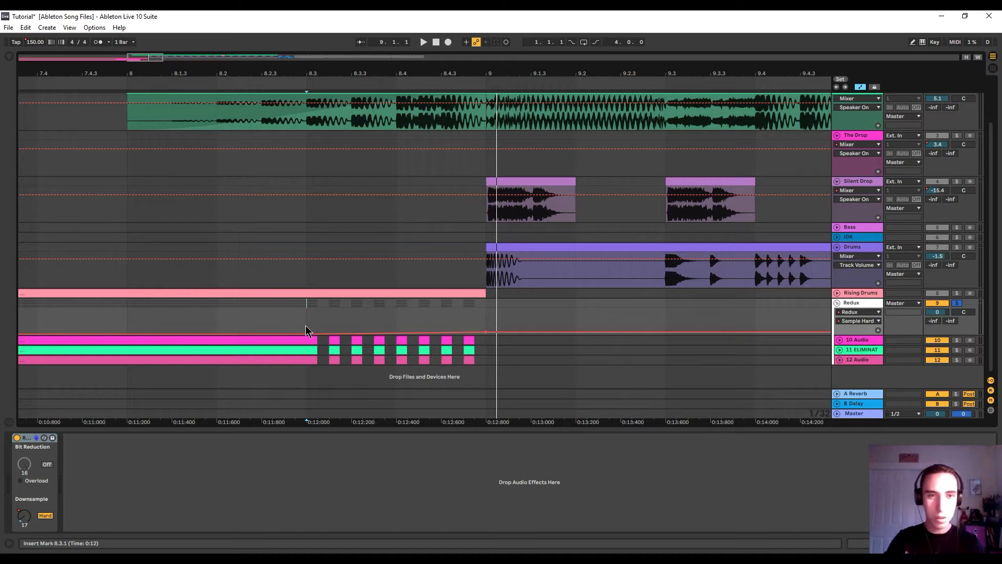
{"action": "left_click", "coordinate": [423, 41]}
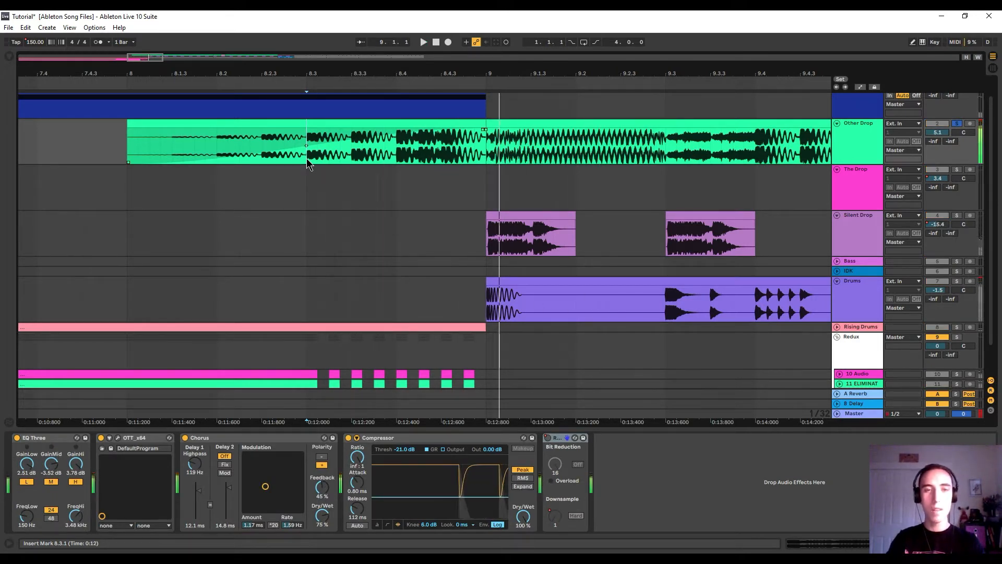
Split the Other Drop clip's last beats before bar 9, delete alternate slices, and play back
{"action": "left_click", "coordinate": [321, 144]}
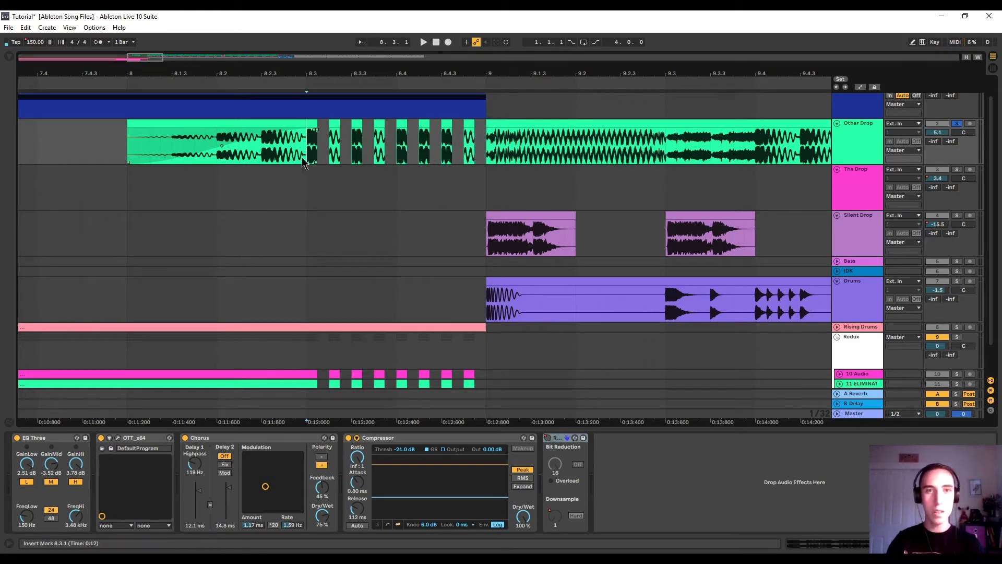
{"action": "left_click", "coordinate": [423, 41]}
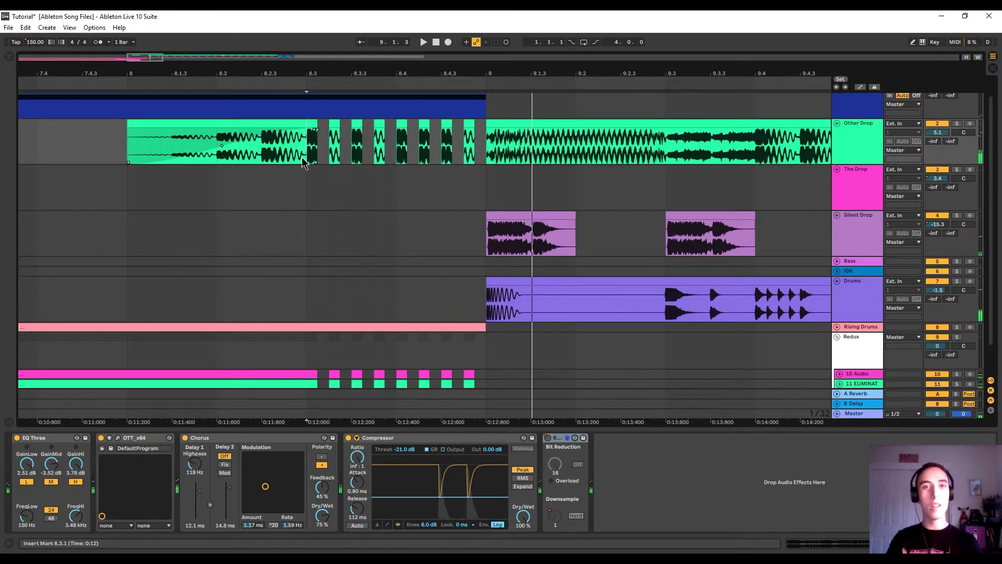
{"action": "left_click", "coordinate": [423, 41]}
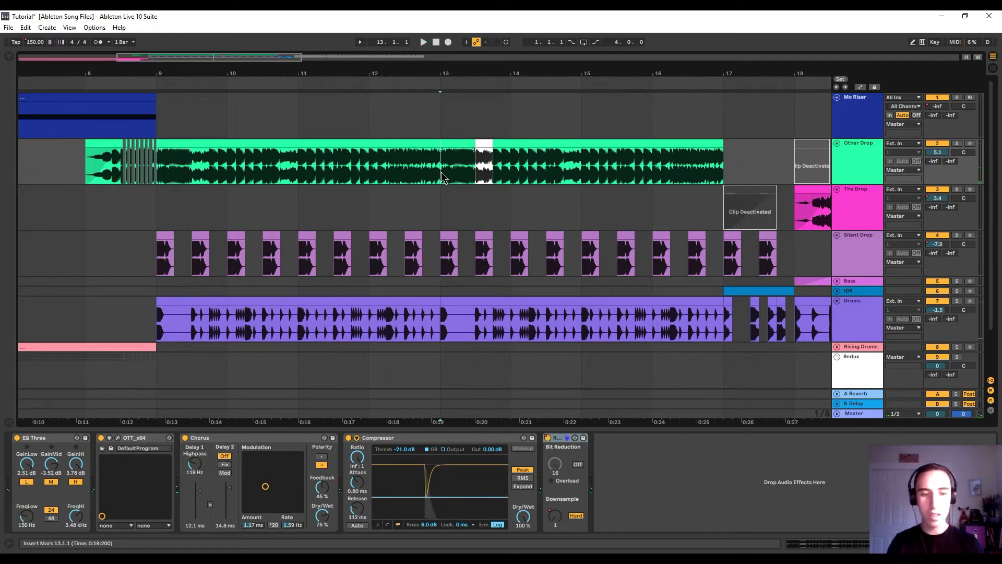
{"action": "left_click", "coordinate": [423, 42]}
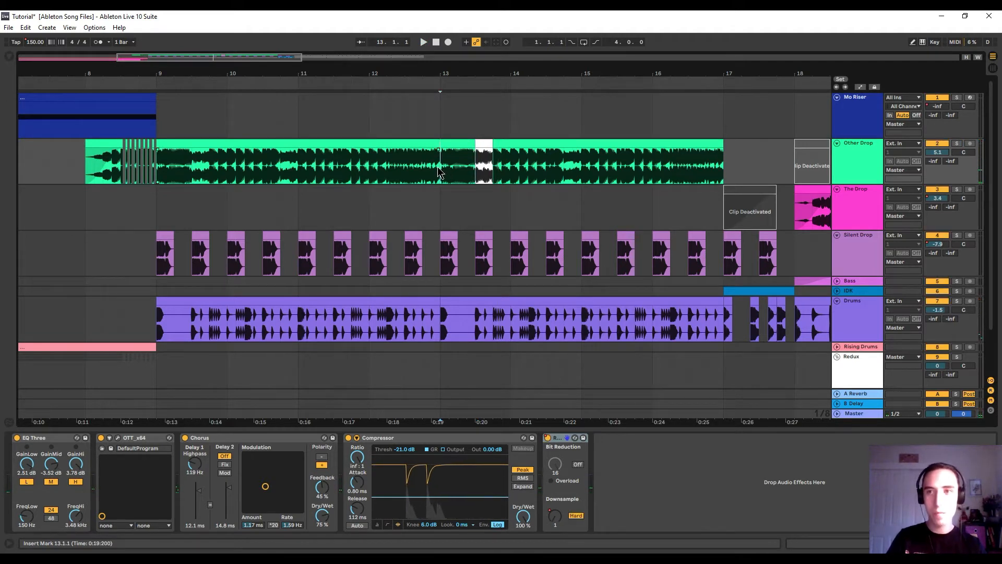
{"action": "left_click", "coordinate": [423, 42]}
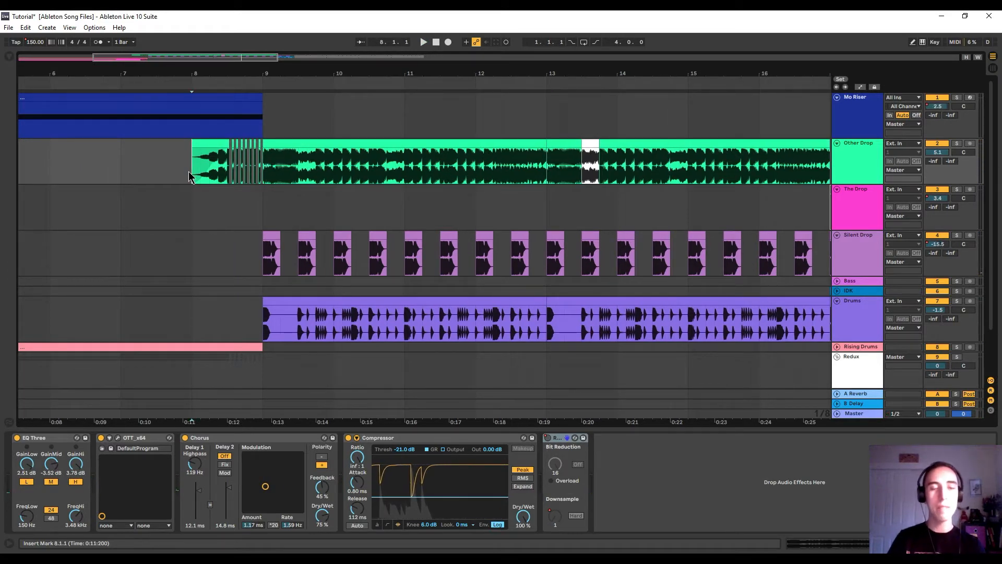
{"action": "left_click", "coordinate": [423, 42]}
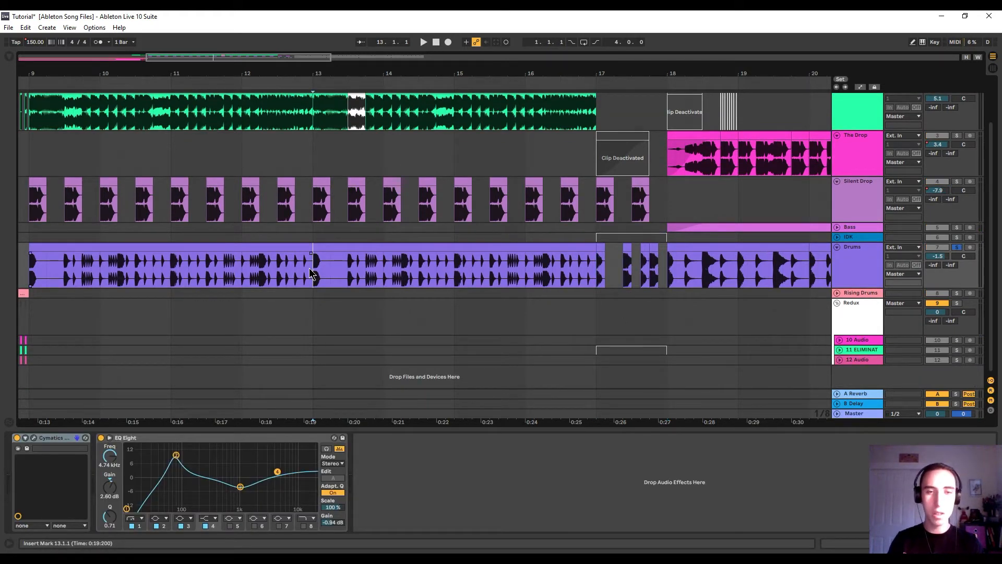
{"action": "left_click", "coordinate": [424, 42]}
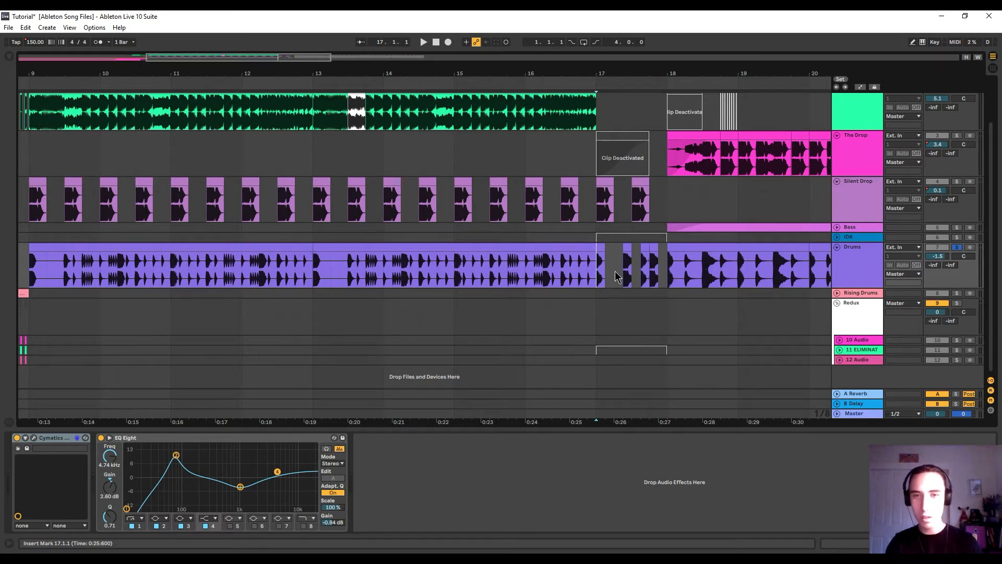
{"action": "left_click", "coordinate": [423, 42]}
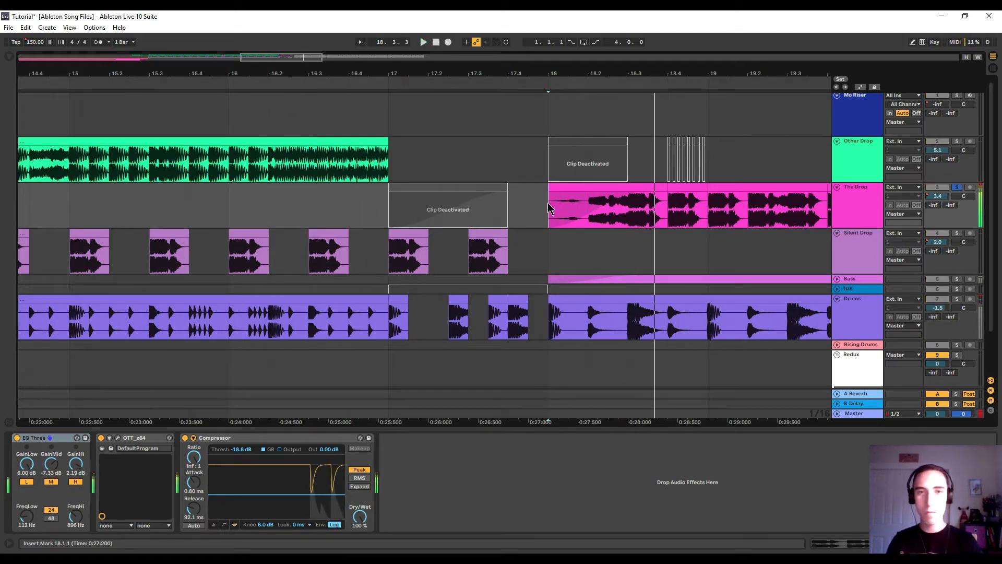
Place the DIRTY_AUDIO chord fill loop on the IDK track at bar 17, trimmed to one bar
{"action": "left_click", "coordinate": [448, 205]}
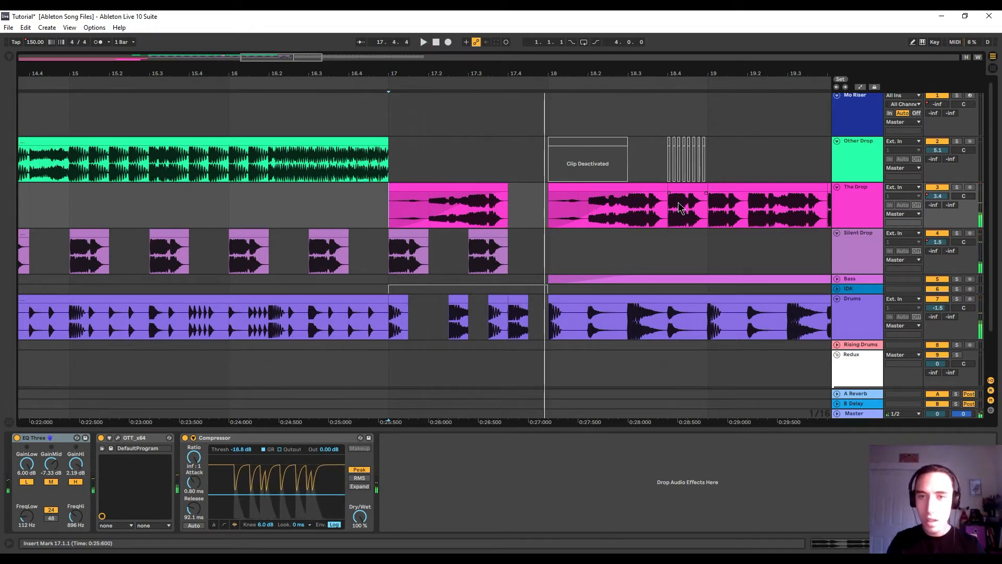
{"action": "left_click", "coordinate": [423, 41]}
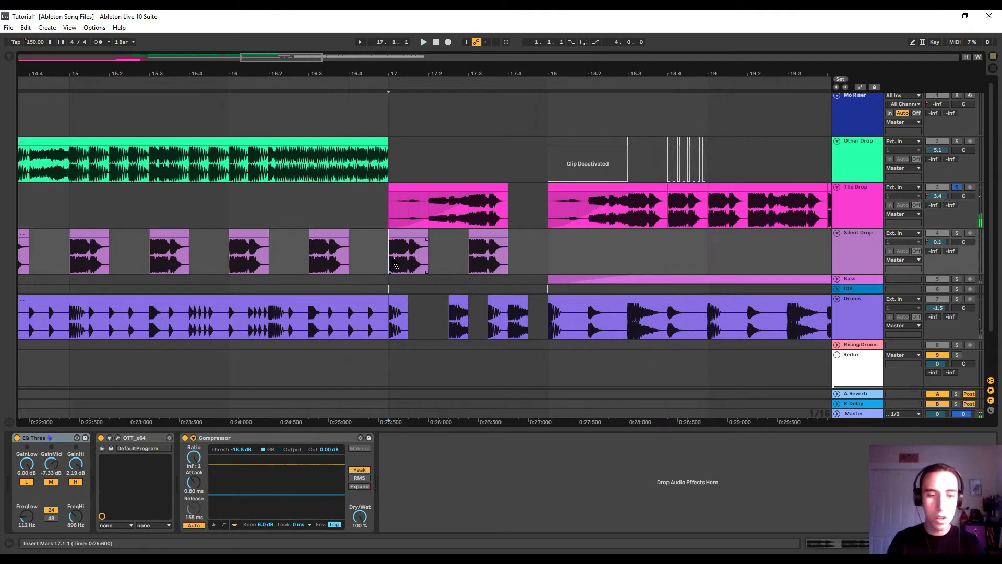
{"action": "left_click", "coordinate": [423, 43]}
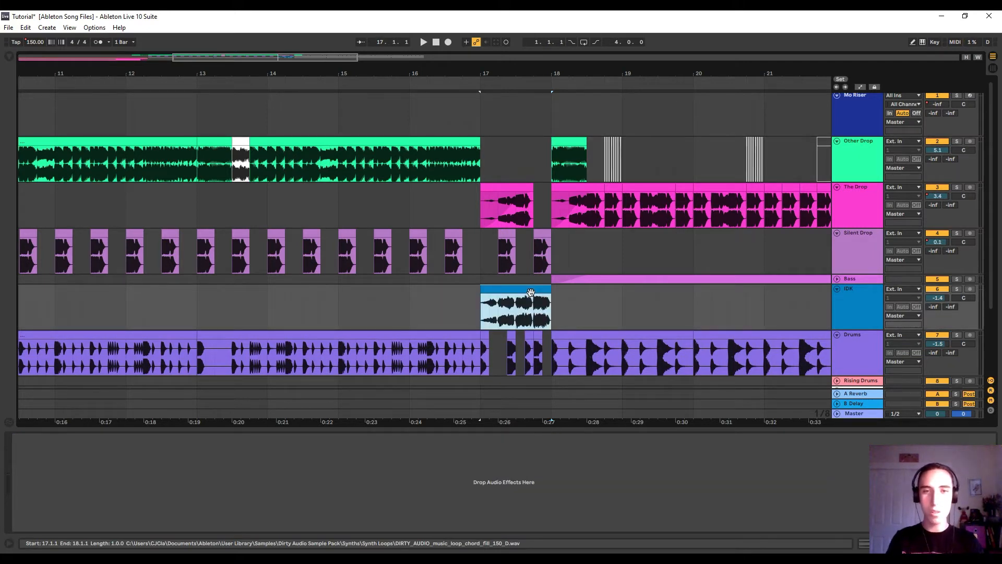
Check the bar 17–18 chord fill clip and collapse the IDK track height
{"action": "left_click", "coordinate": [423, 42]}
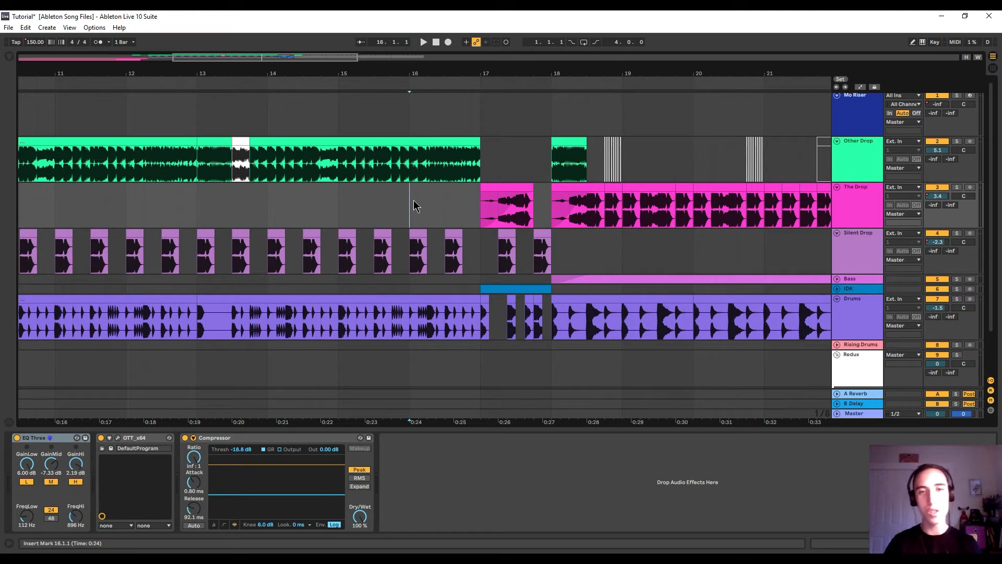
{"action": "mouse_move", "coordinate": [511, 189]}
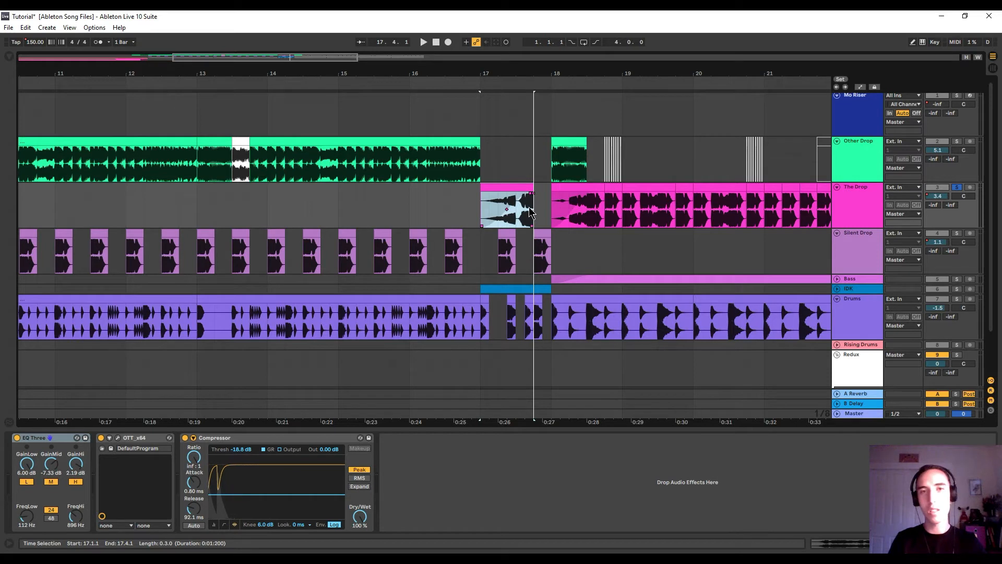
Chop the Other Drop clip's last beat before bar 17 and add Chorus and Bit Reduction
{"action": "left_click", "coordinate": [423, 42]}
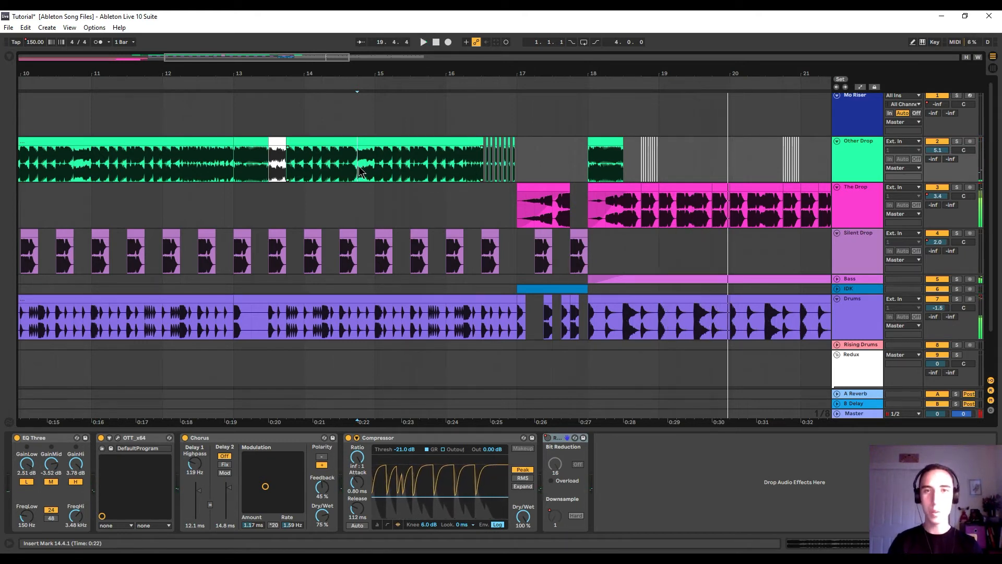
Scroll the arrangement right toward bars 19–24 on the Other Drop track
{"action": "scroll", "scroll_direction": "right", "scroll_amount": 3}
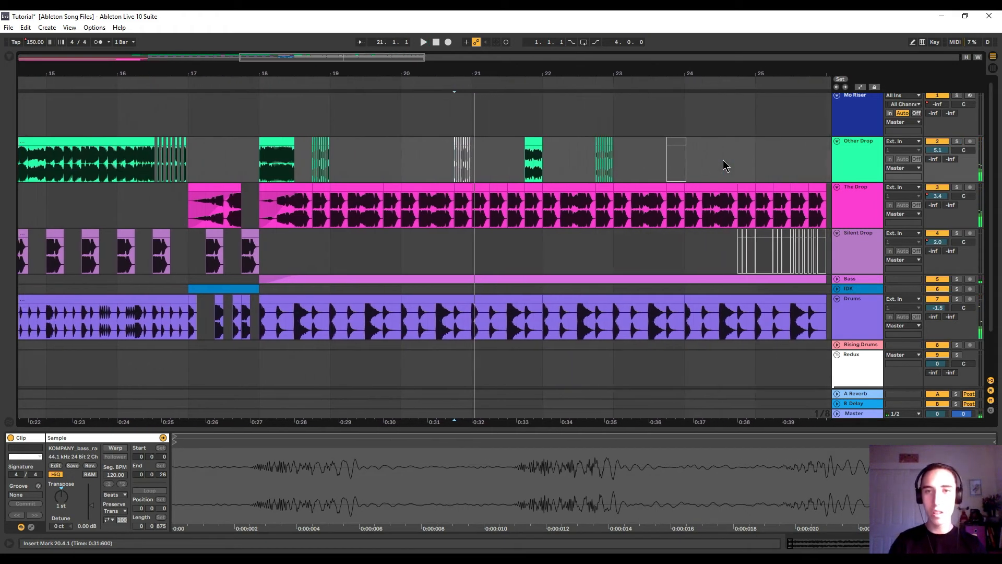
Activate the pacman_eatfruit clip near bar 23.4 and color it yellow
{"action": "scroll", "scroll_direction": "right", "scroll_amount": 3}
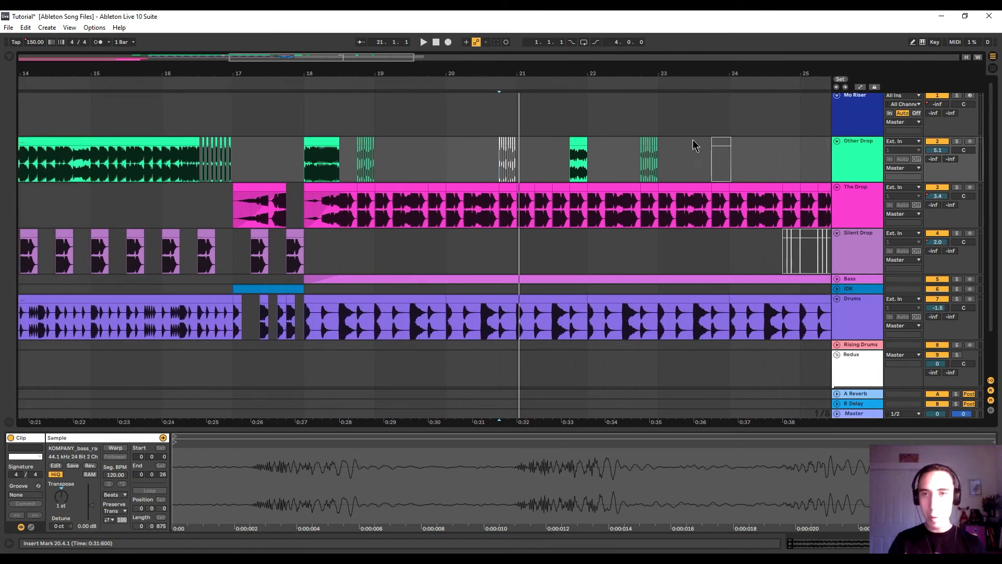
{"action": "left_click", "coordinate": [721, 159]}
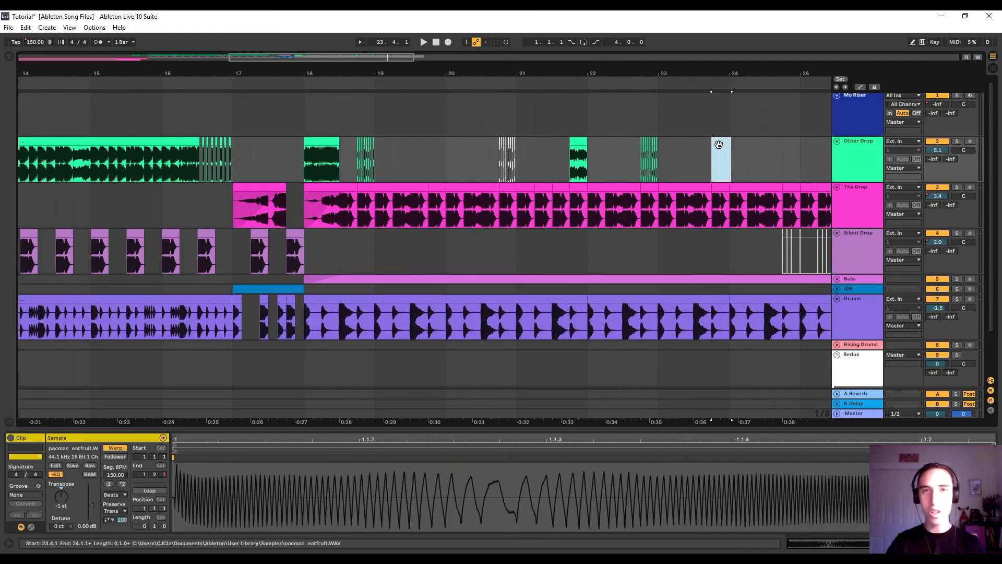
{"action": "left_click", "coordinate": [721, 156]}
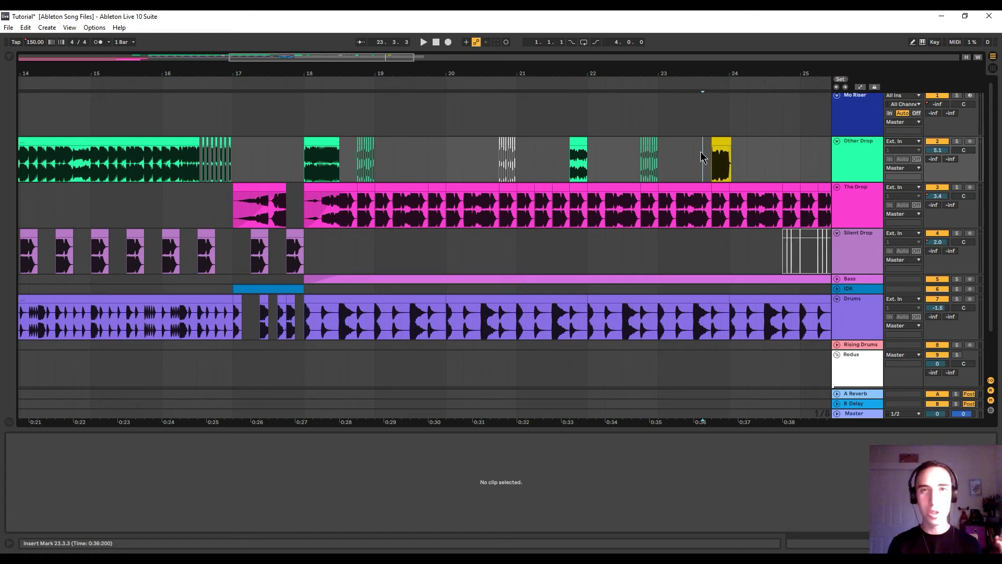
{"action": "left_click", "coordinate": [720, 159]}
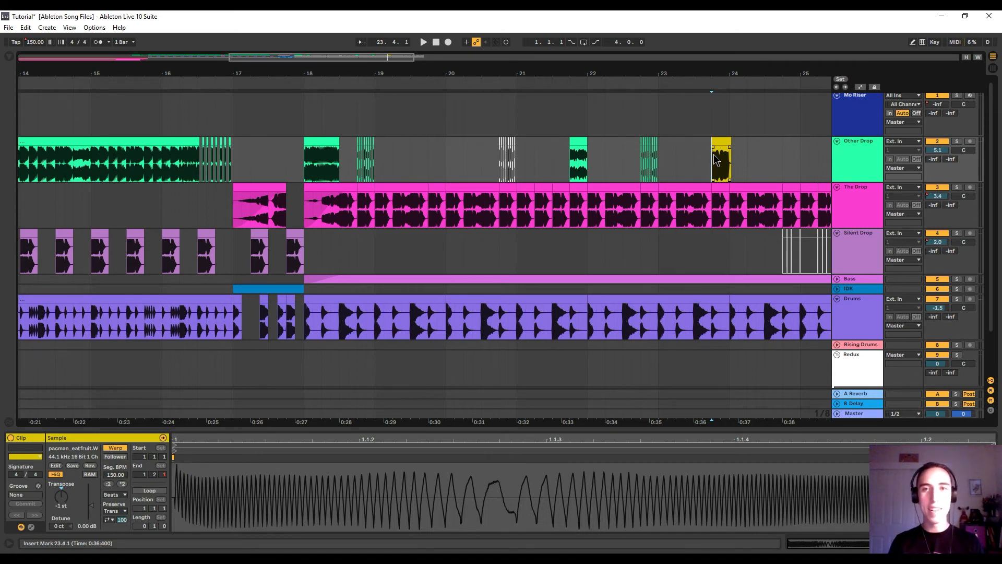
{"action": "left_click", "coordinate": [956, 141]}
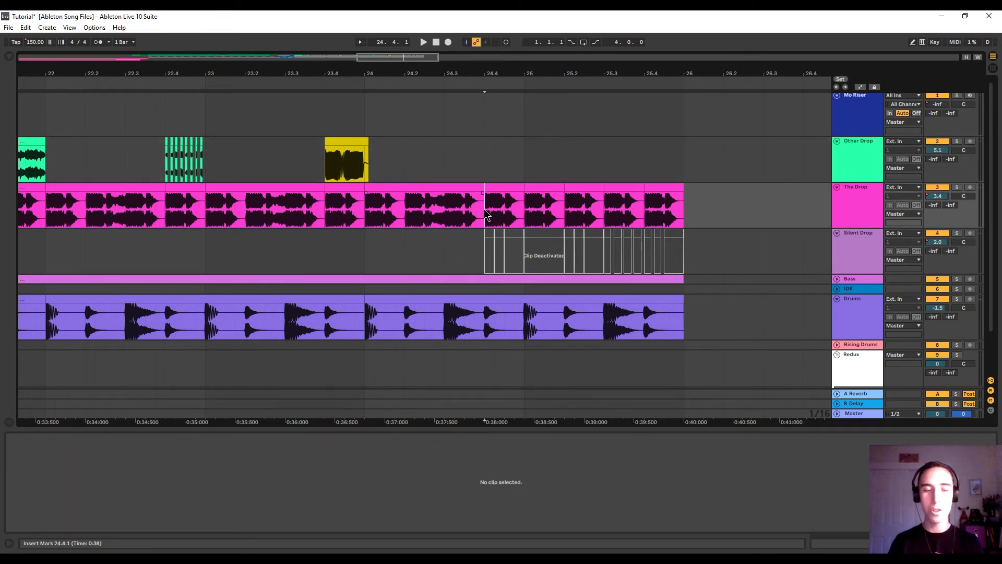
Delete The Drop from bar 24.4 onward and place the activated chopped Silent Drop slices there
{"action": "left_click", "coordinate": [423, 42]}
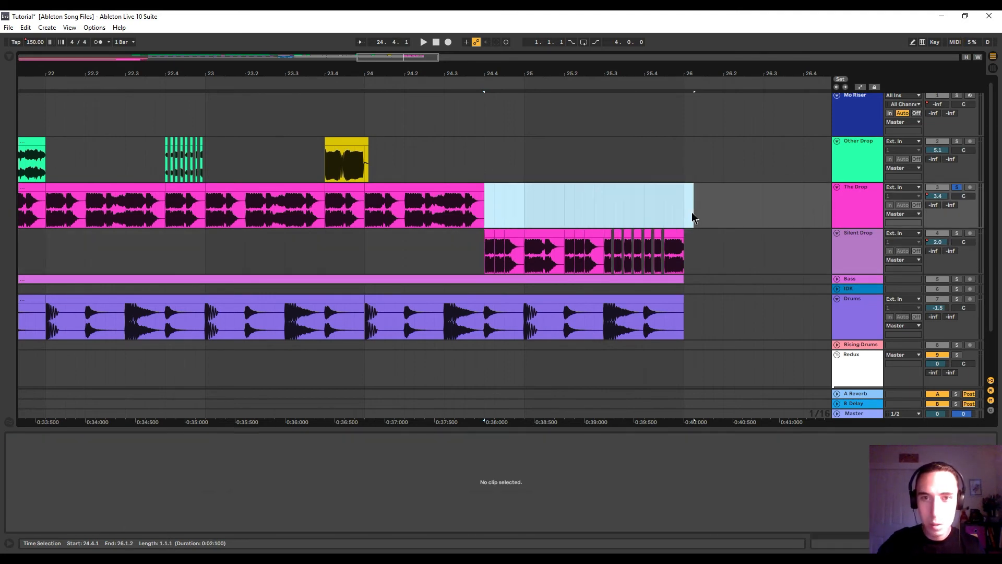
{"action": "left_click", "coordinate": [581, 250]}
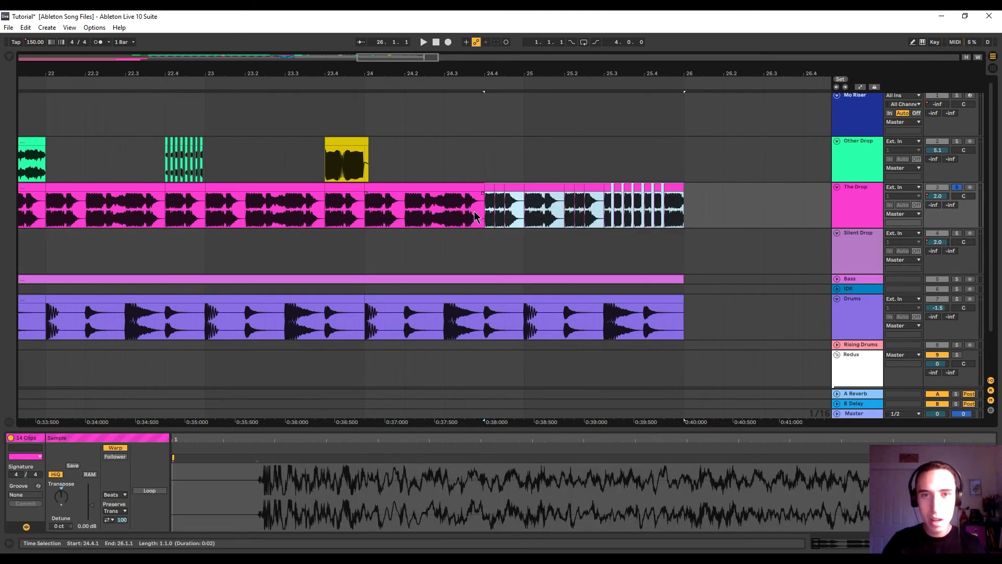
{"action": "left_click", "coordinate": [422, 42]}
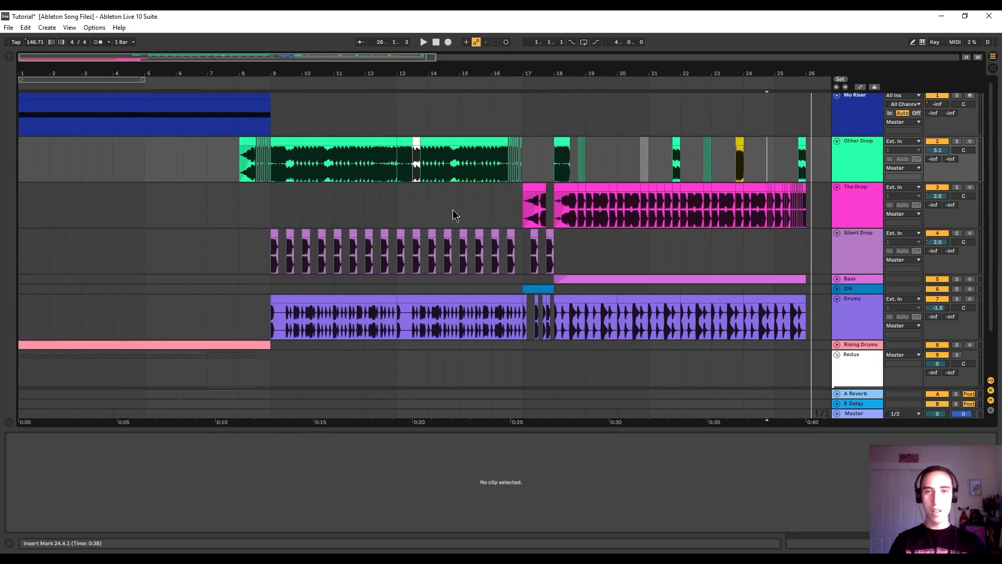
{"action": "mouse_move", "coordinate": [474, 262]}
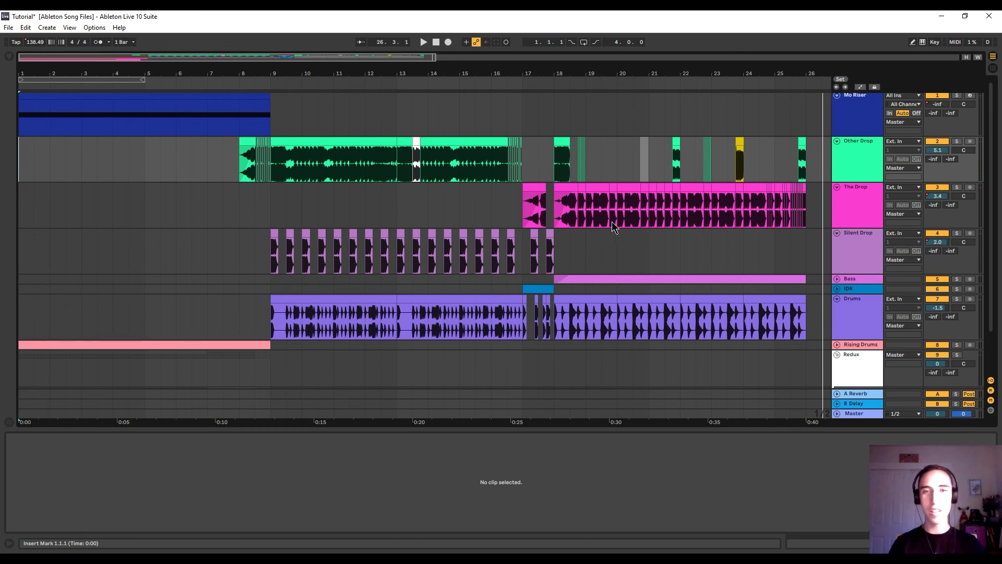
{"action": "mouse_move", "coordinate": [439, 216]}
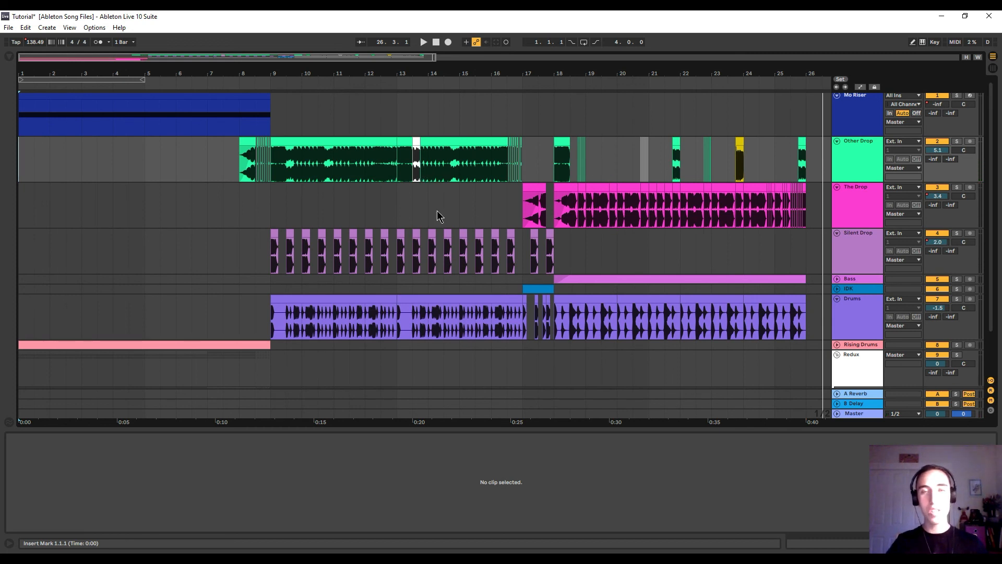